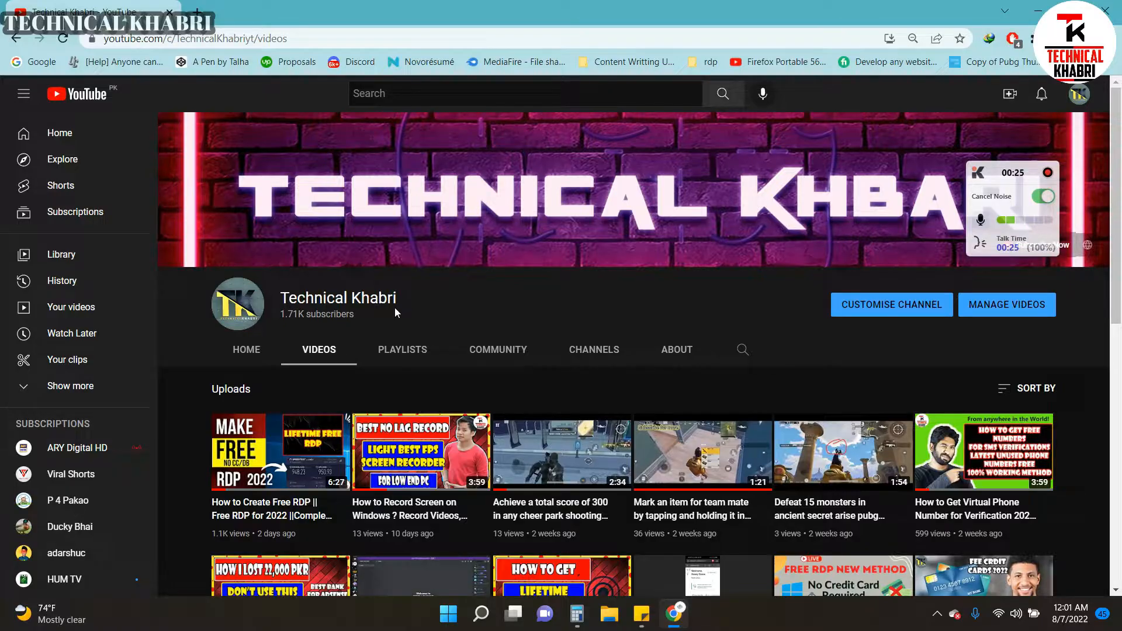
- Search the Start menu for 'registry Editor' and run it as administrator
left_click(447, 614)
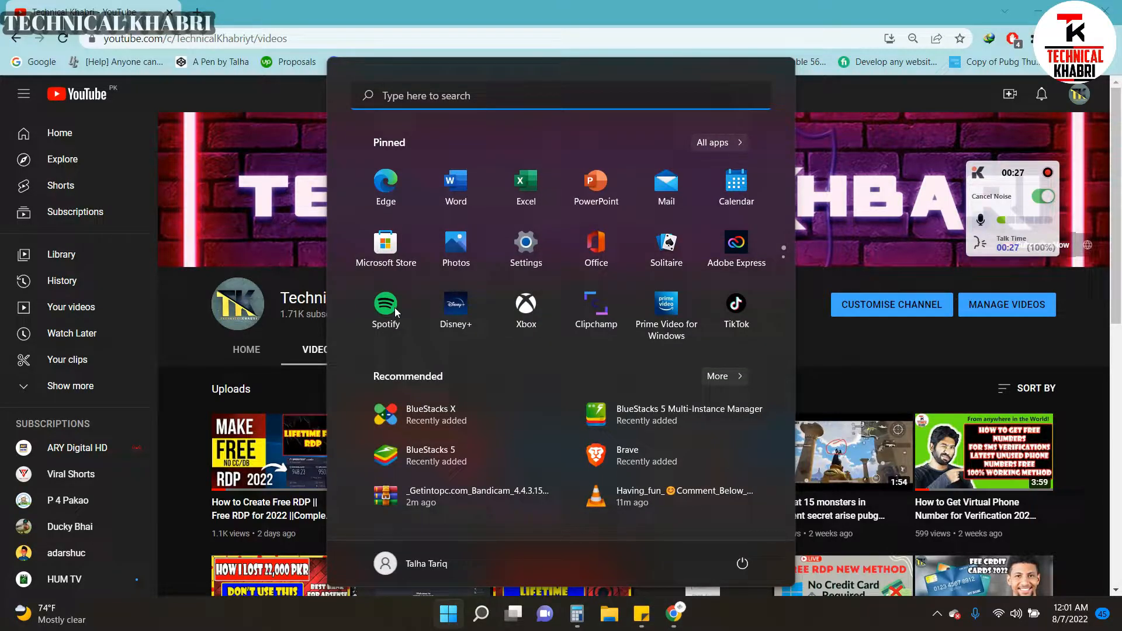
type("remote Desktop")
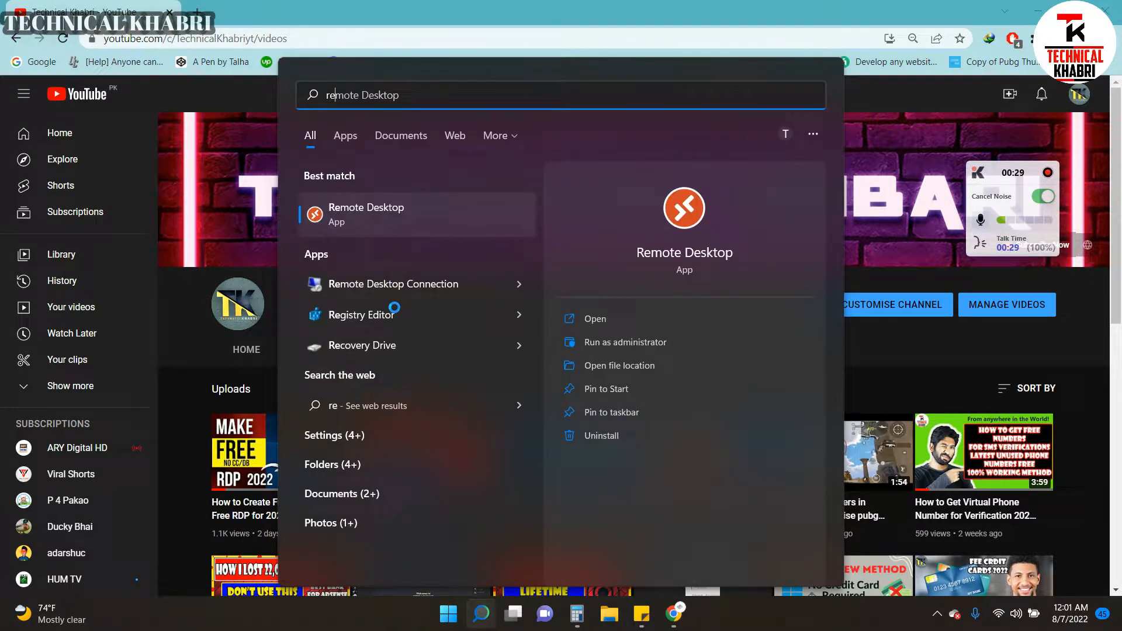
type("registry Editor")
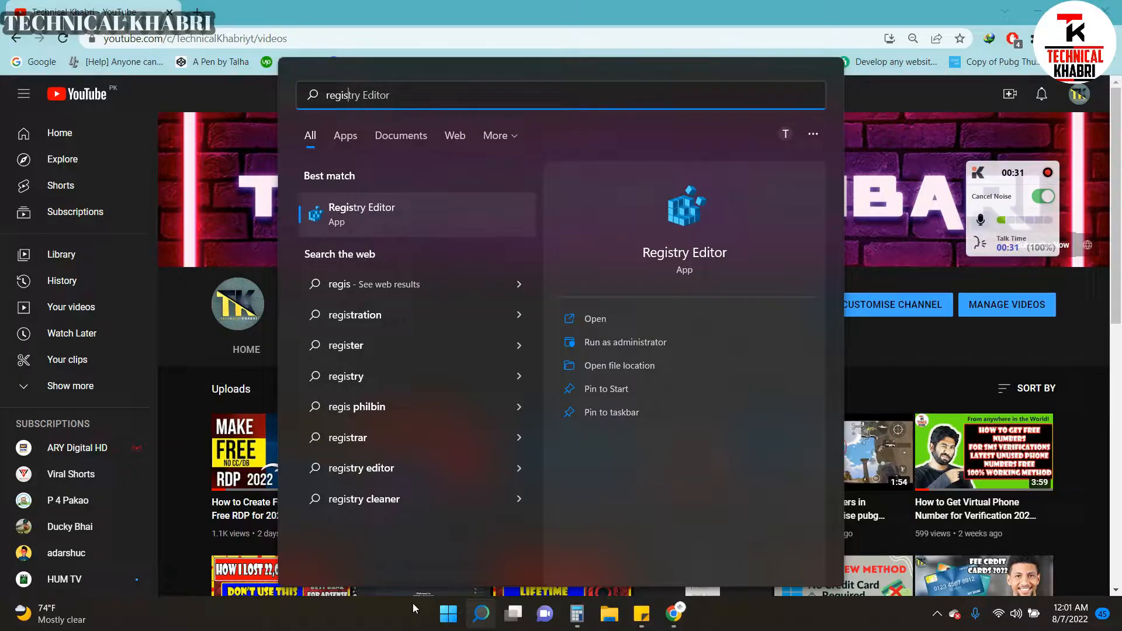
type("remote Desktop")
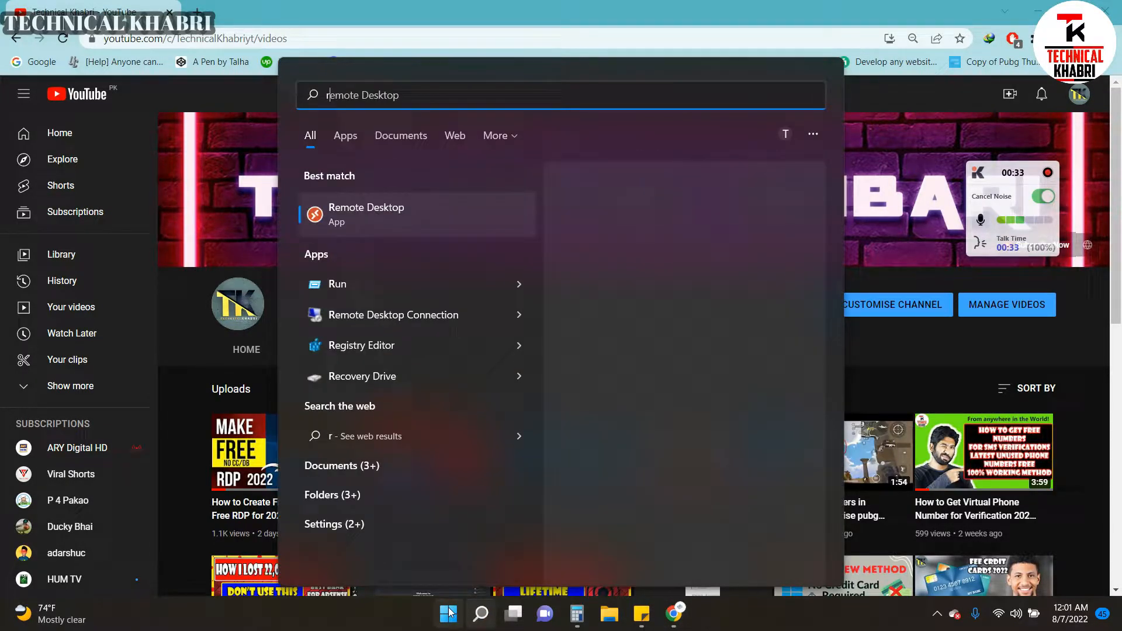
type("registry Editor")
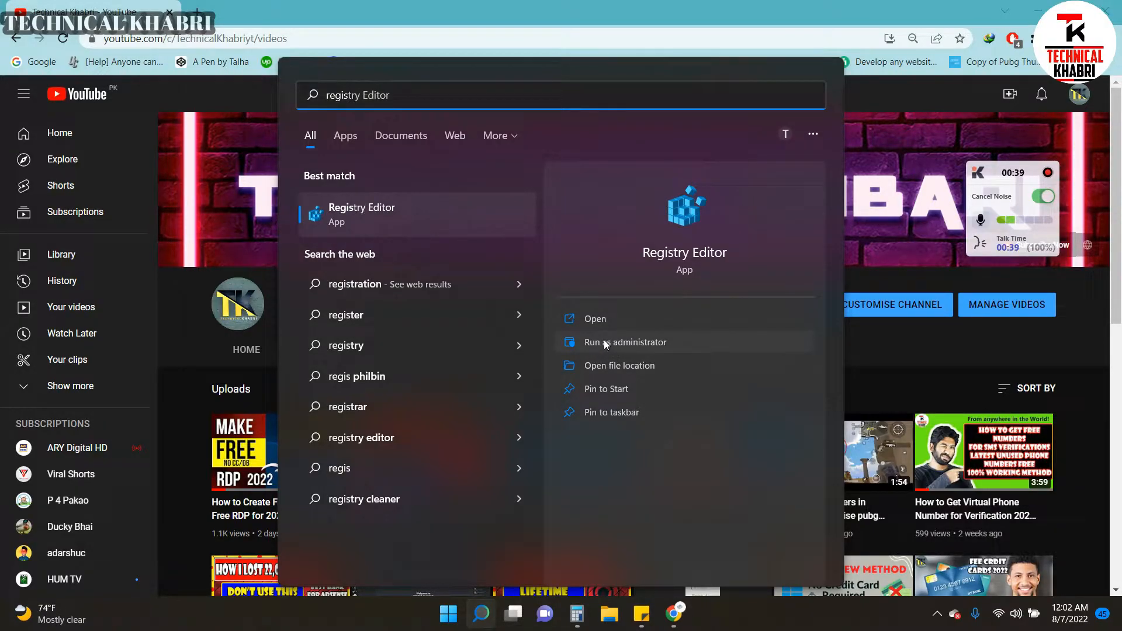
left_click(624, 342)
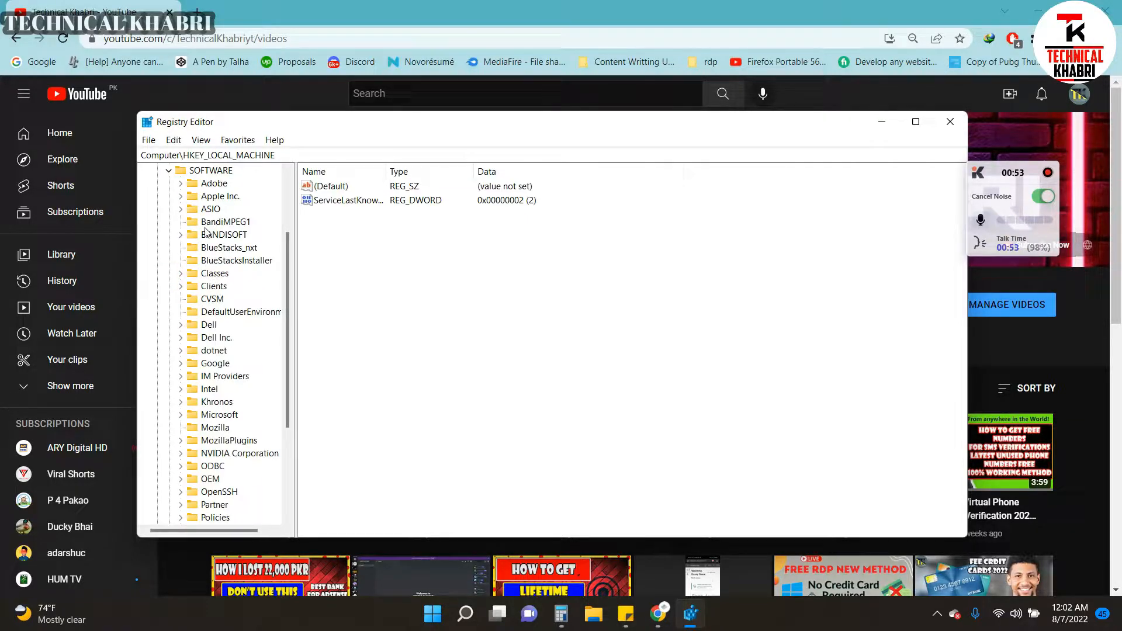
- Navigate to HKLM\SOFTWARE\Microsoft\Cryptography and open the MachineGuid value for editing
scroll("down", 3)
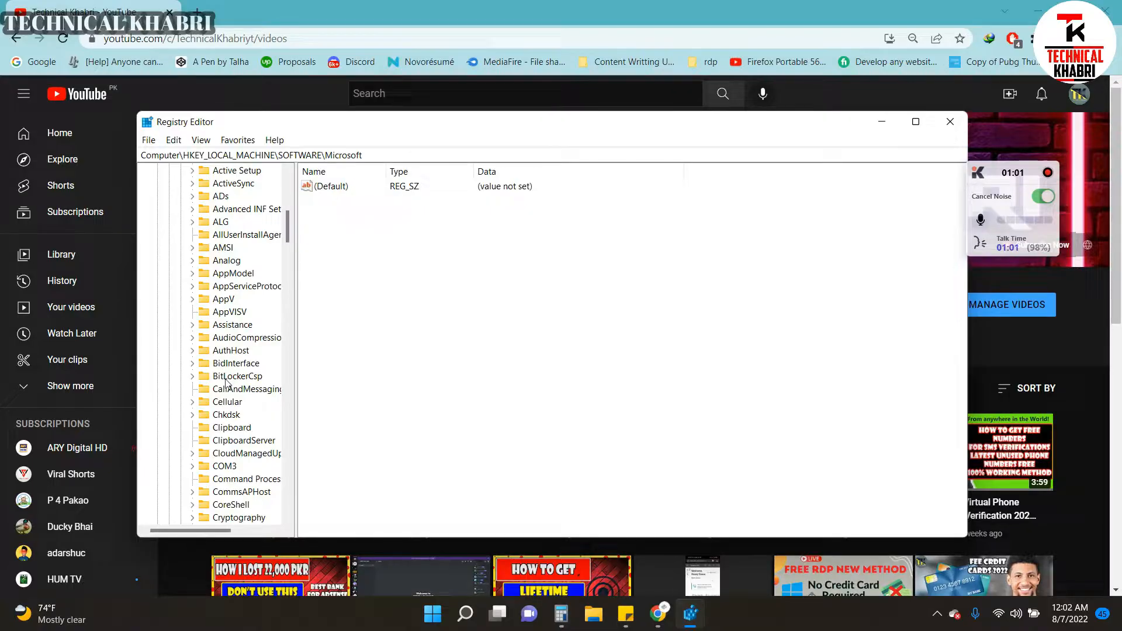
scroll("down", 3)
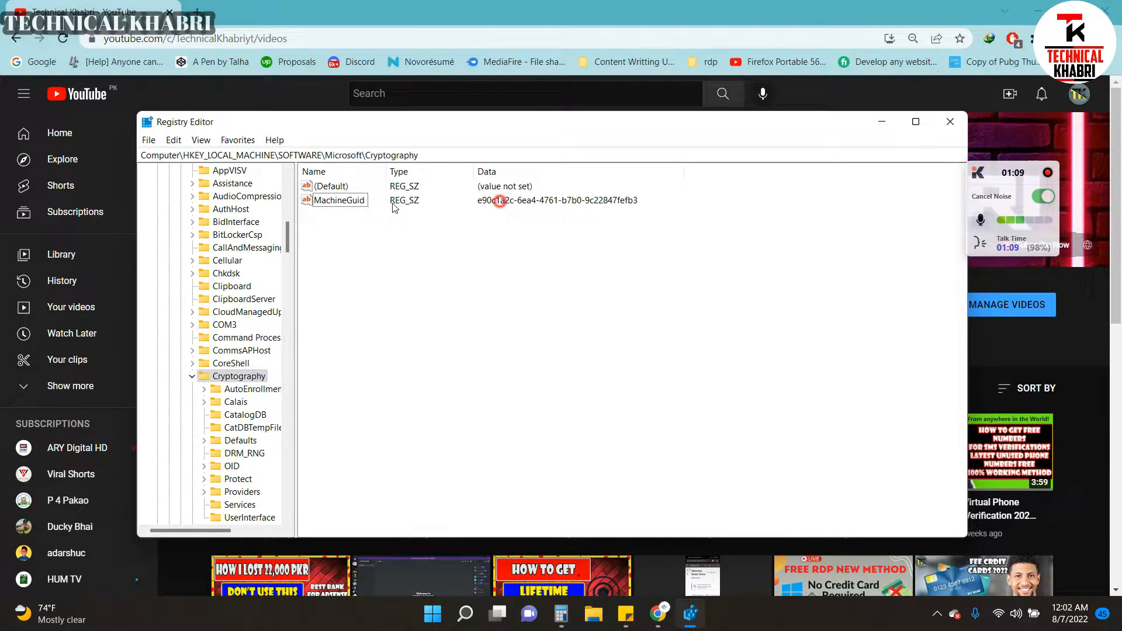
double_click(339, 200)
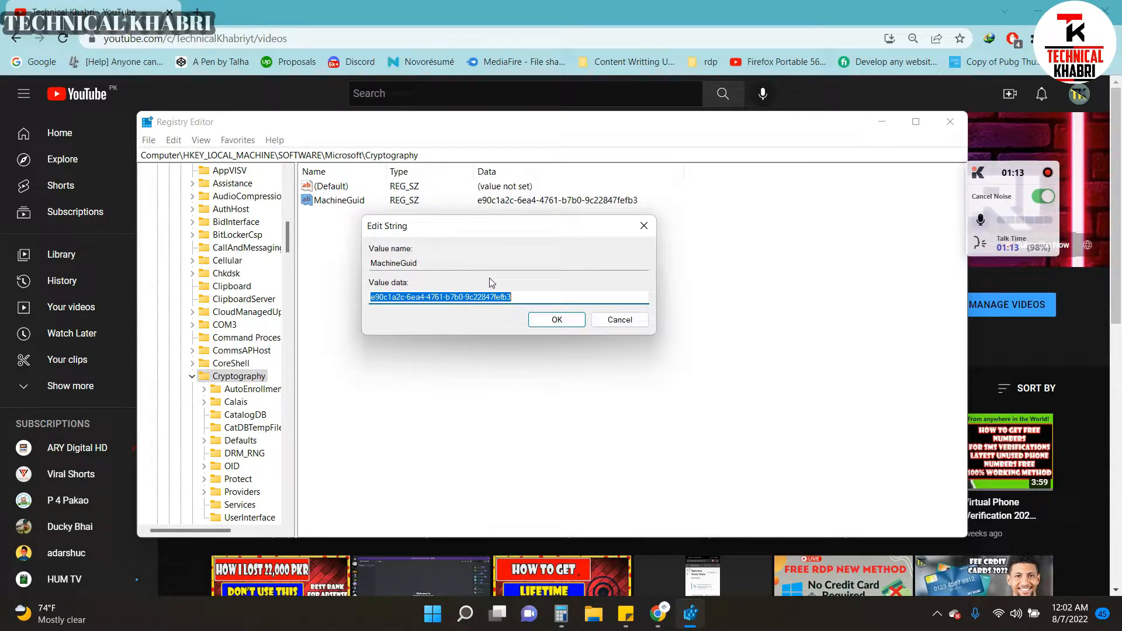
mouse_move(507, 313)
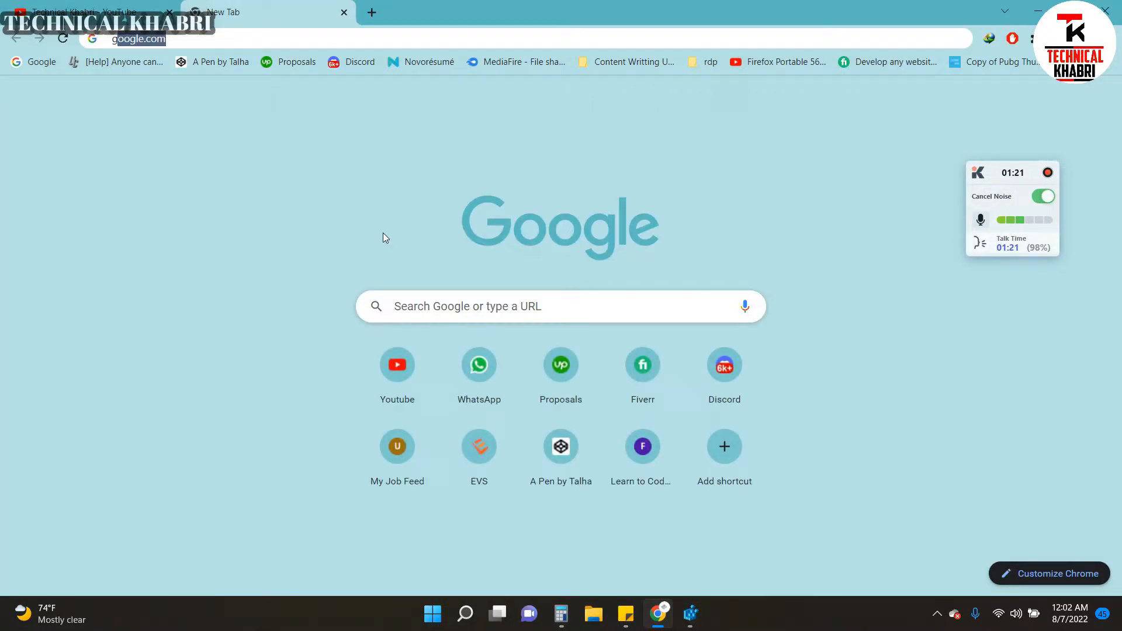
- Search Google for 'guid generator' and open the uuidgenerator.net Online GUID Generator Tool result
type("guid")
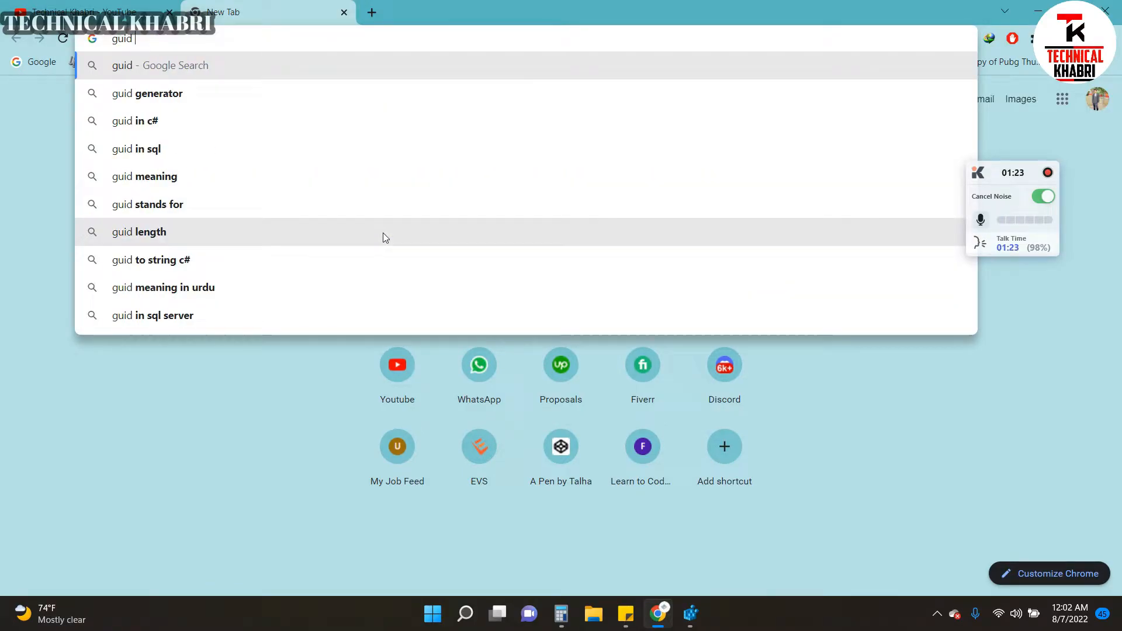
left_click(147, 93)
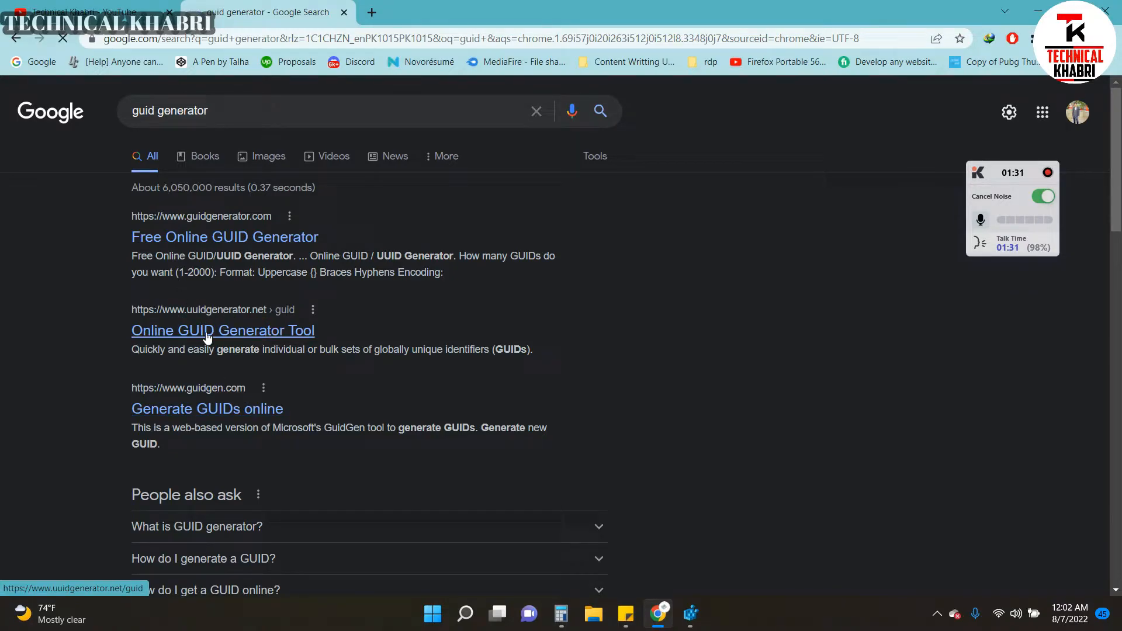
left_click(222, 330)
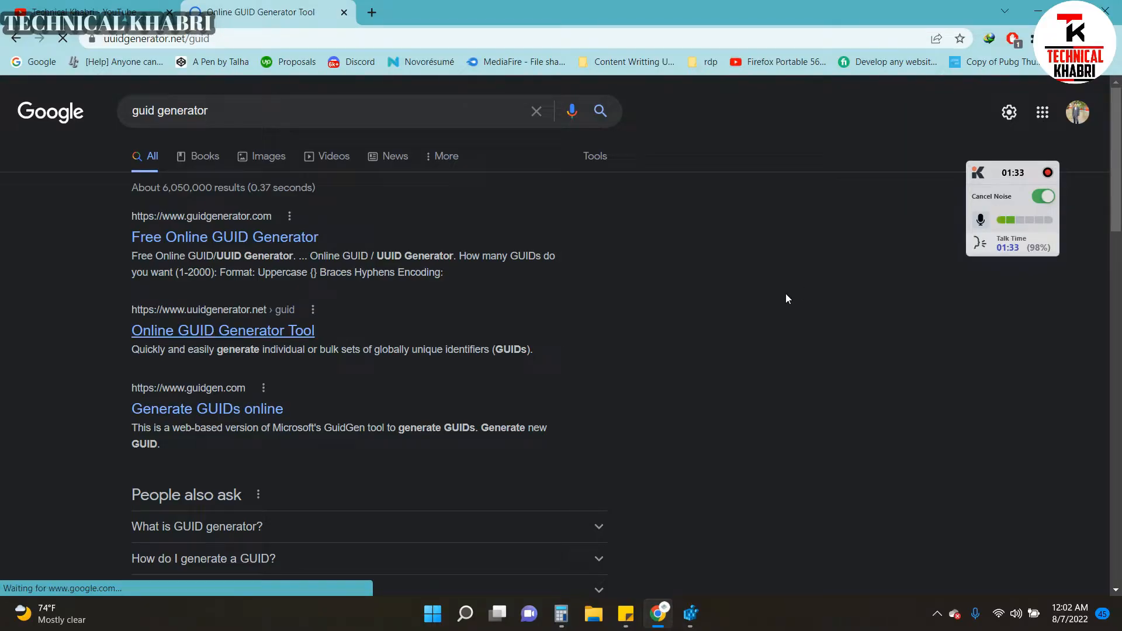
- Generate a new version 4 UUID on uuidgenerator.net and select the bulk How Many box
left_click(222, 330)
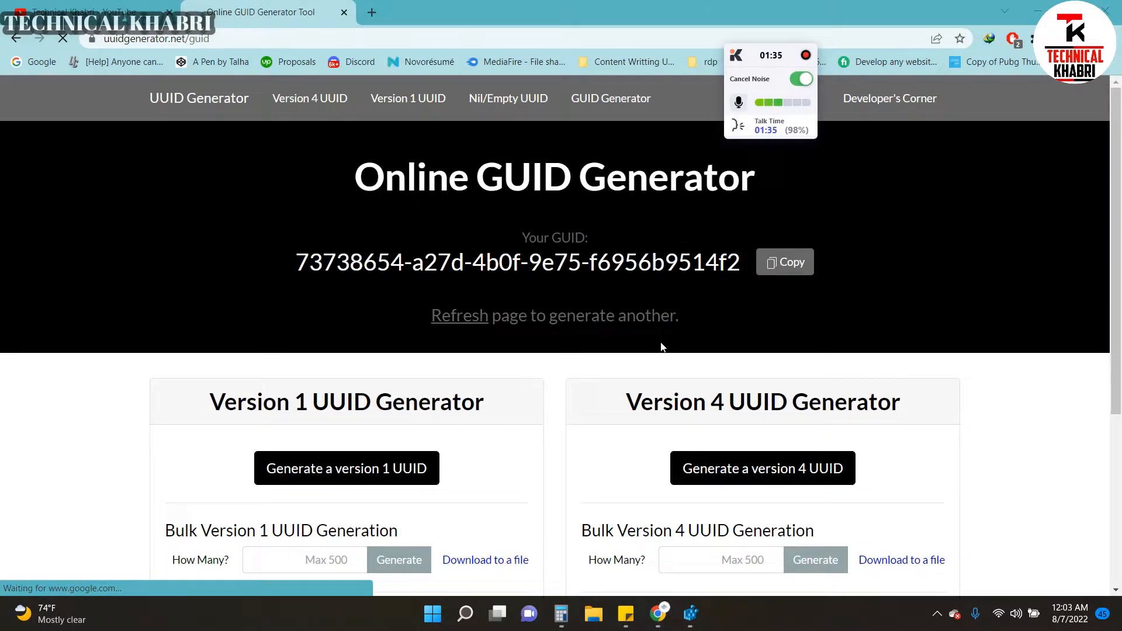
scroll("down", 3)
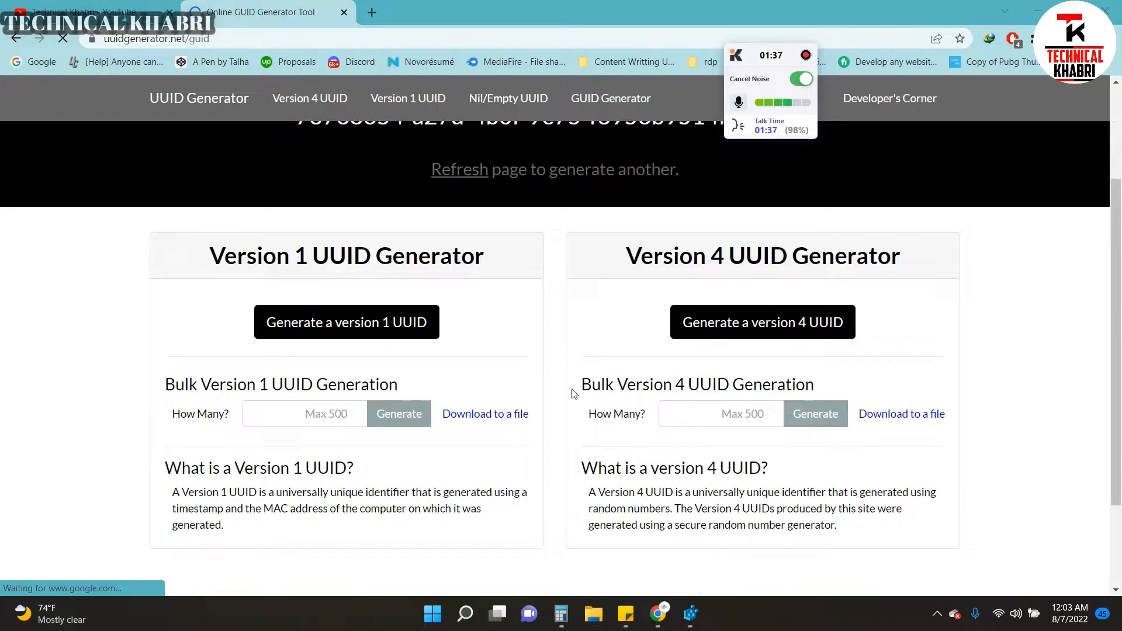
mouse_move(763, 323)
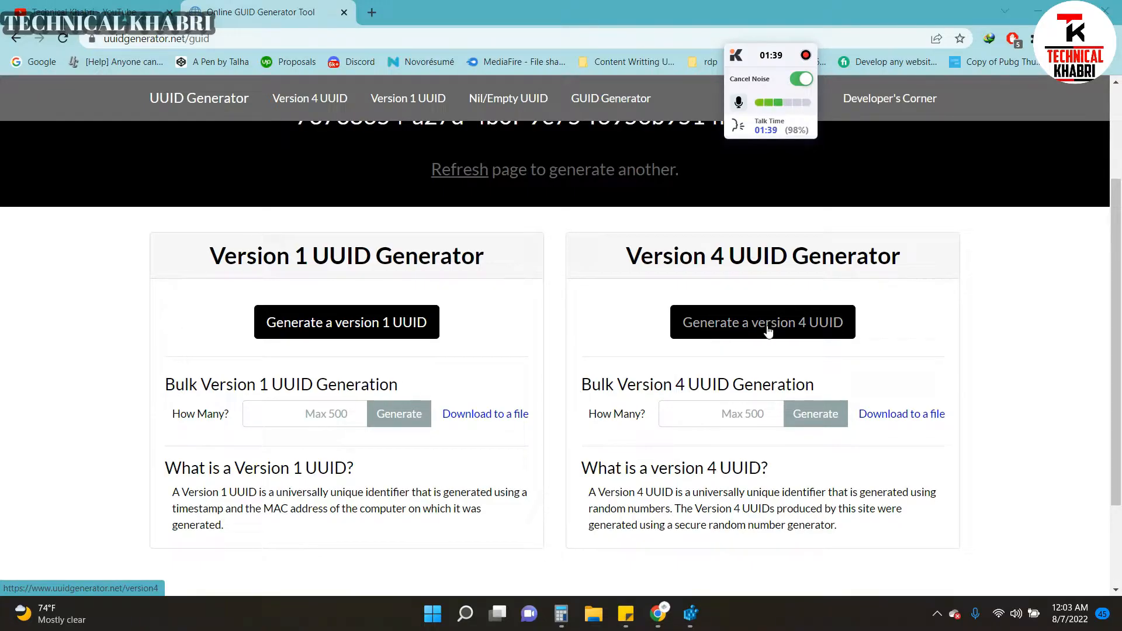
left_click(762, 322)
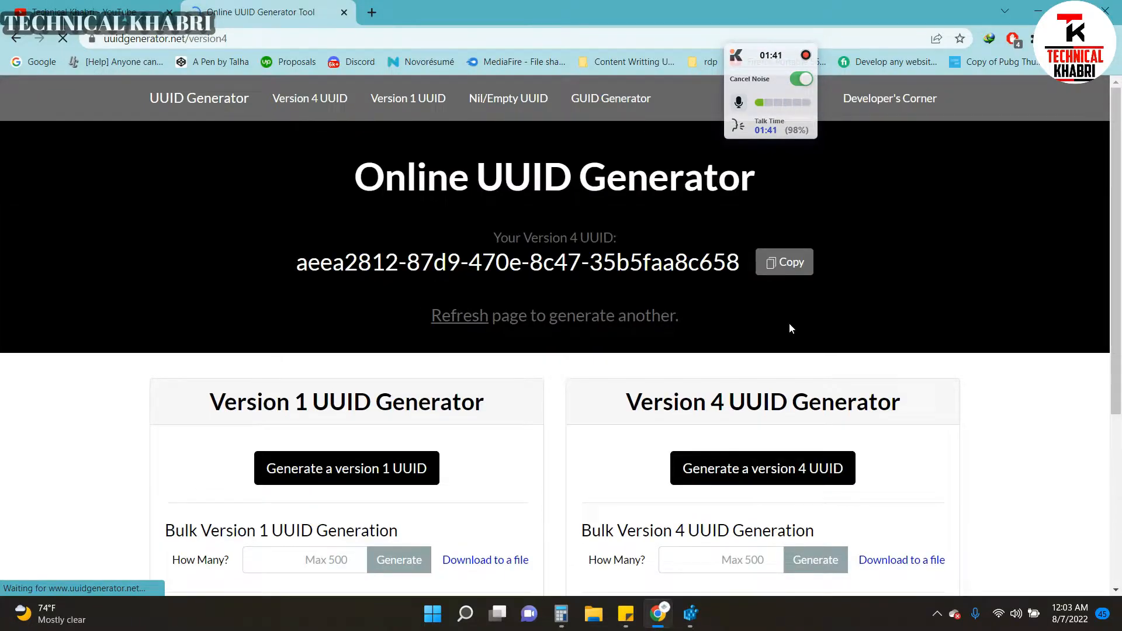
scroll("down", 3)
type("1")
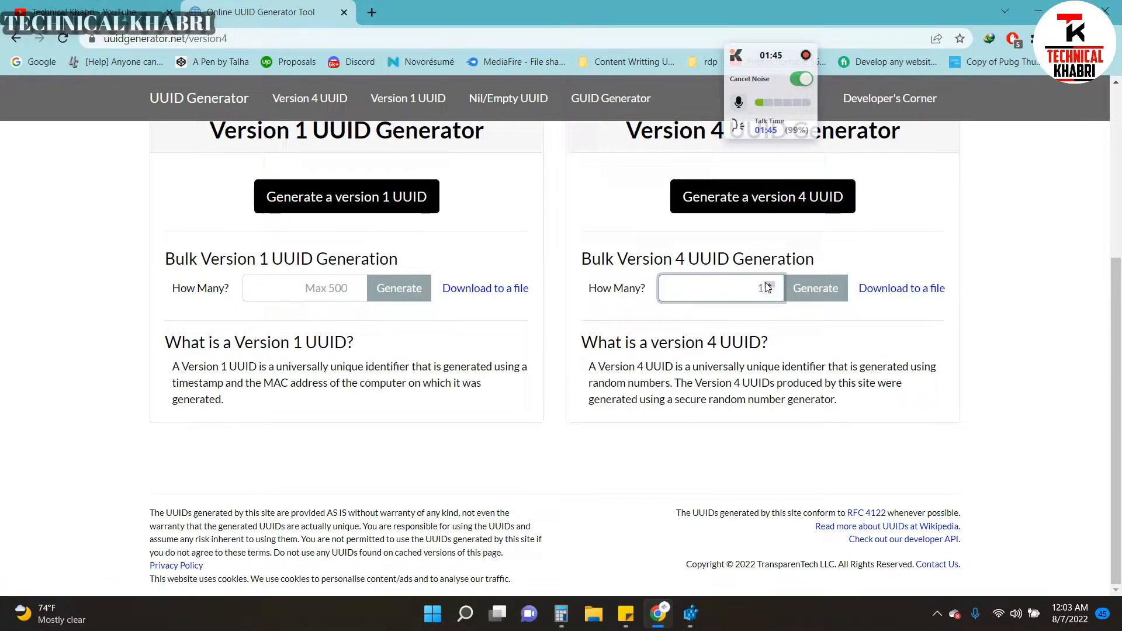
left_click(815, 287)
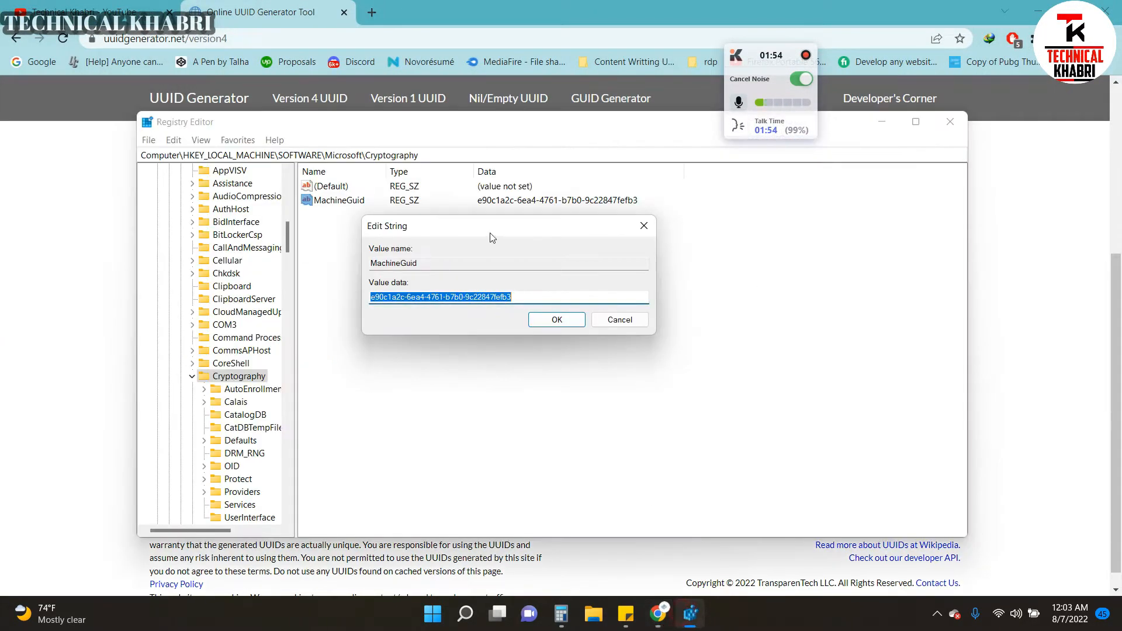
- Set MachineGuid to 6814a423-05c6-42c2-9123-e5432ec21cbc, confirm, and close Registry Editor
type("6814a423-05c6-42c2-9123-e5432ec21cbc")
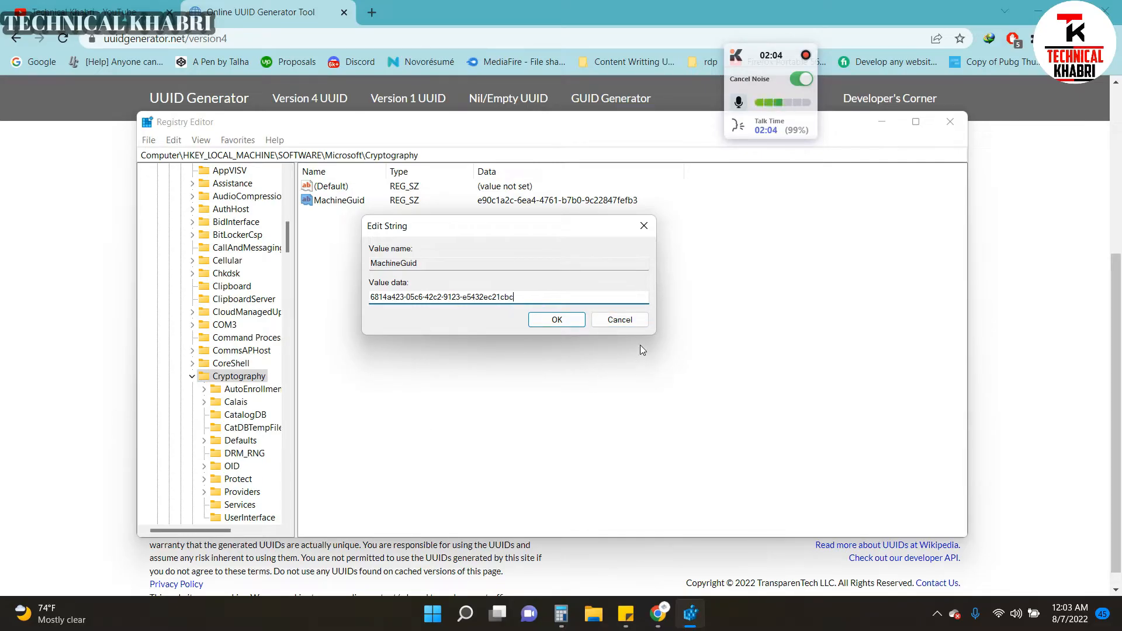
left_click(618, 319)
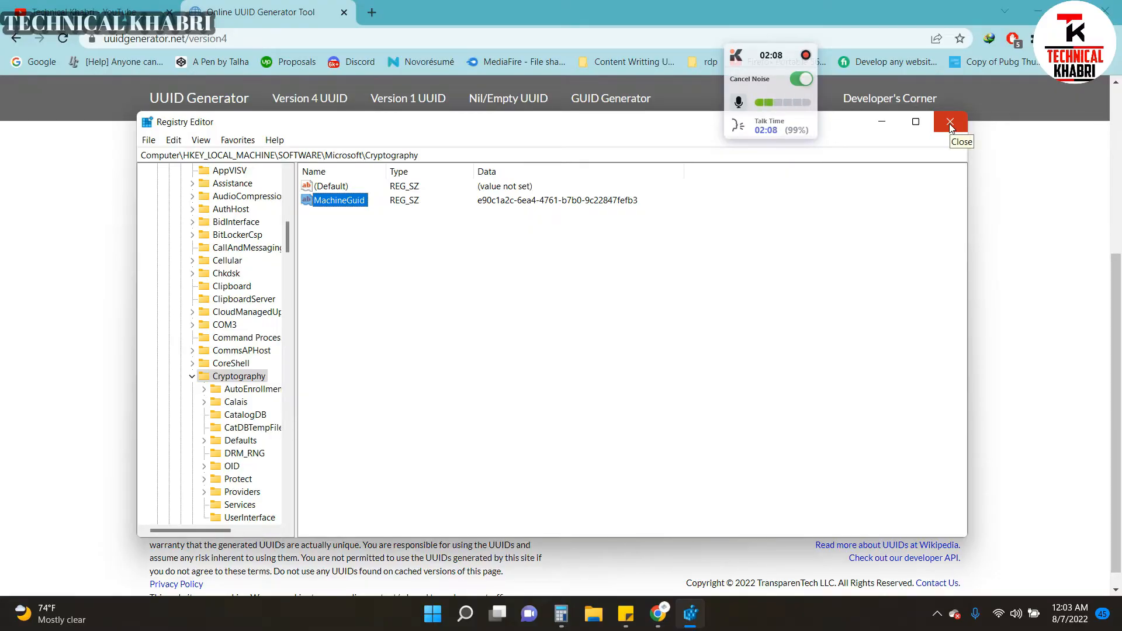
left_click(949, 121)
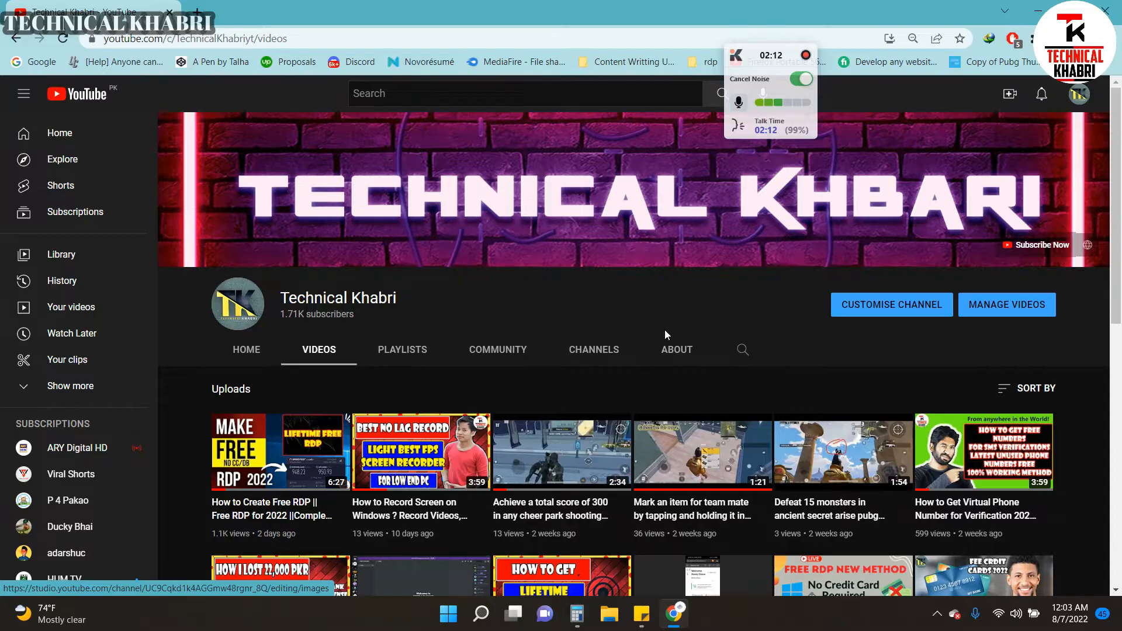
mouse_move(694, 407)
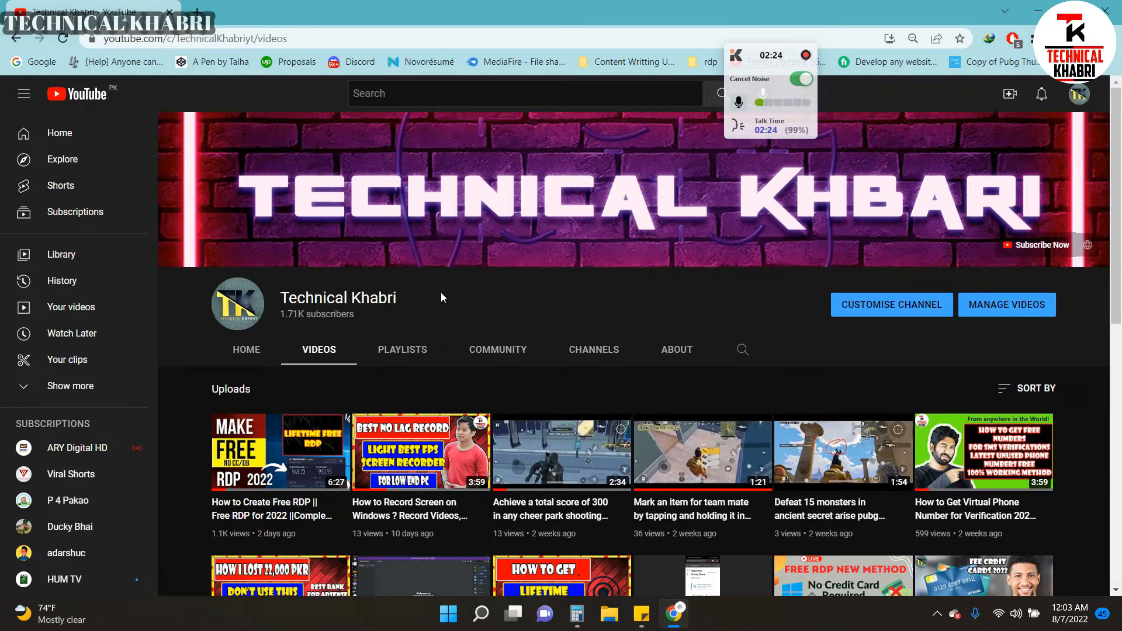
mouse_move(458, 283)
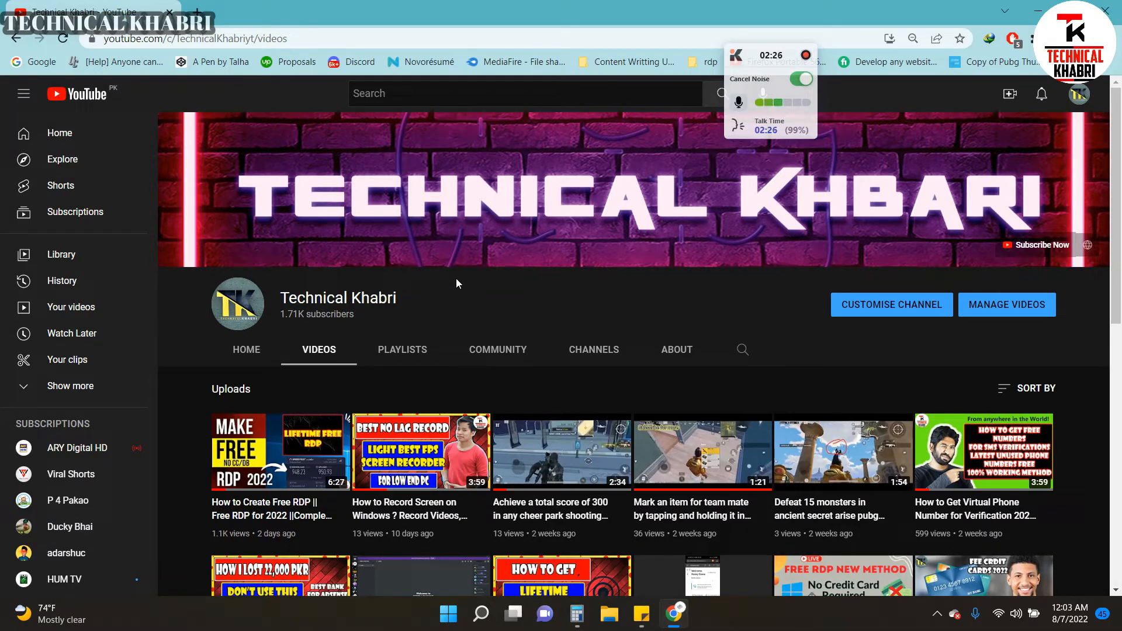